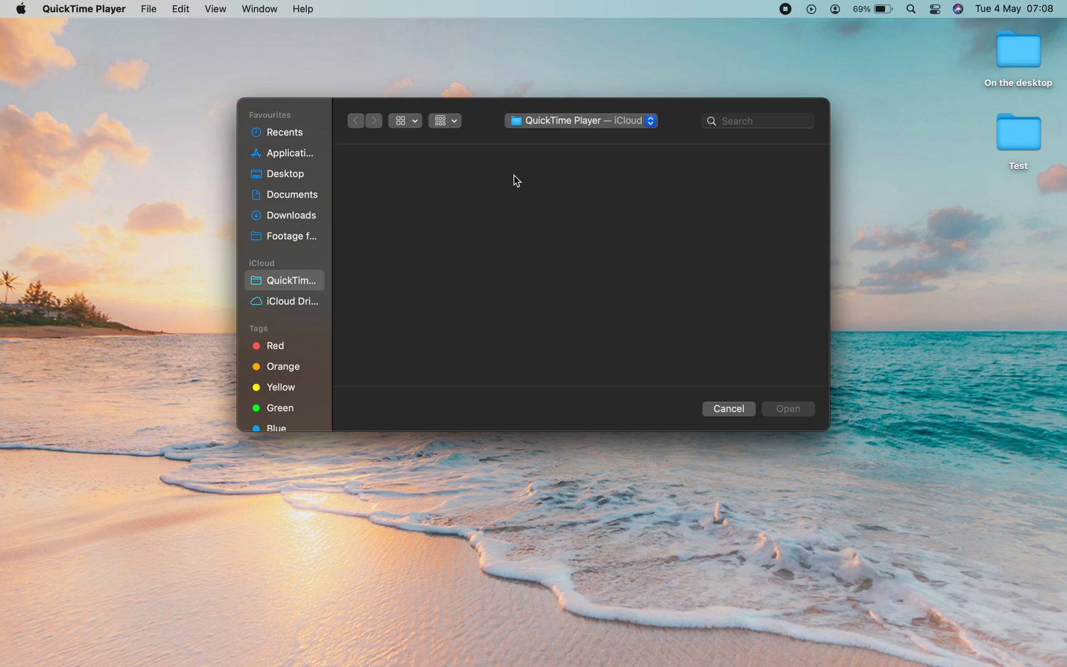
mouse_move(376, 279)
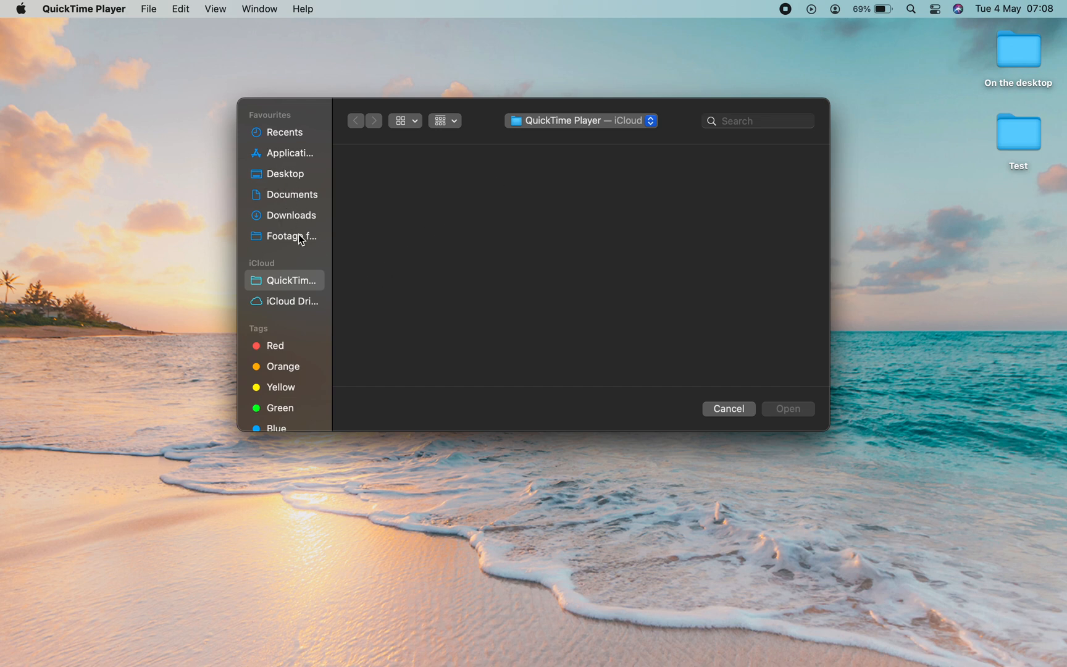
mouse_move(767, 112)
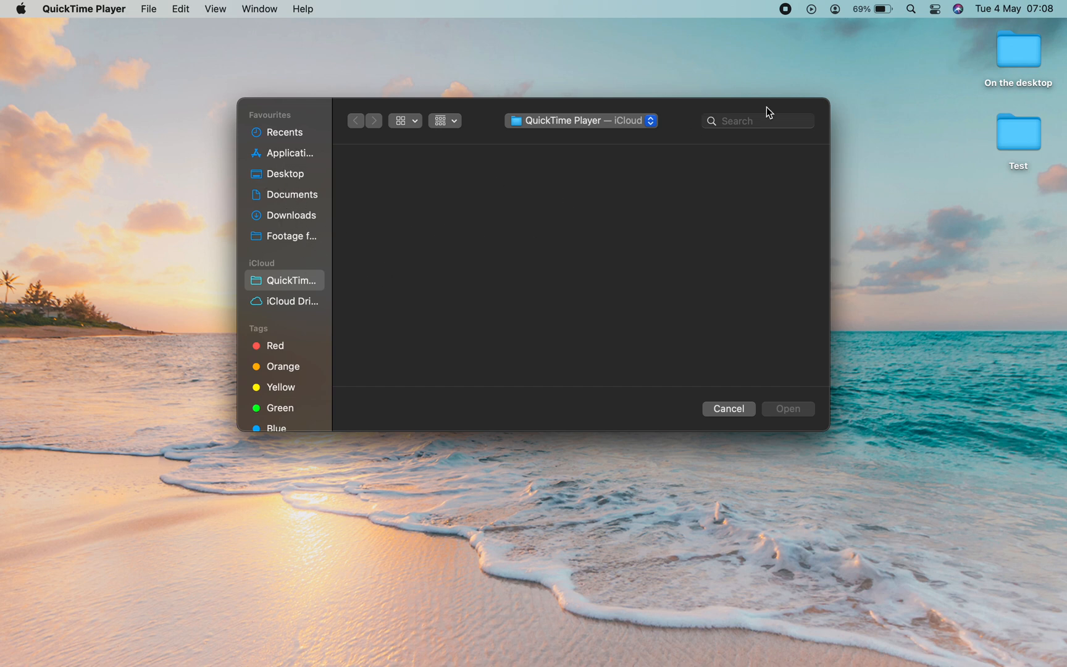
- Drag the desktop's Test folder into the sidebar Favourites
click(1017, 129)
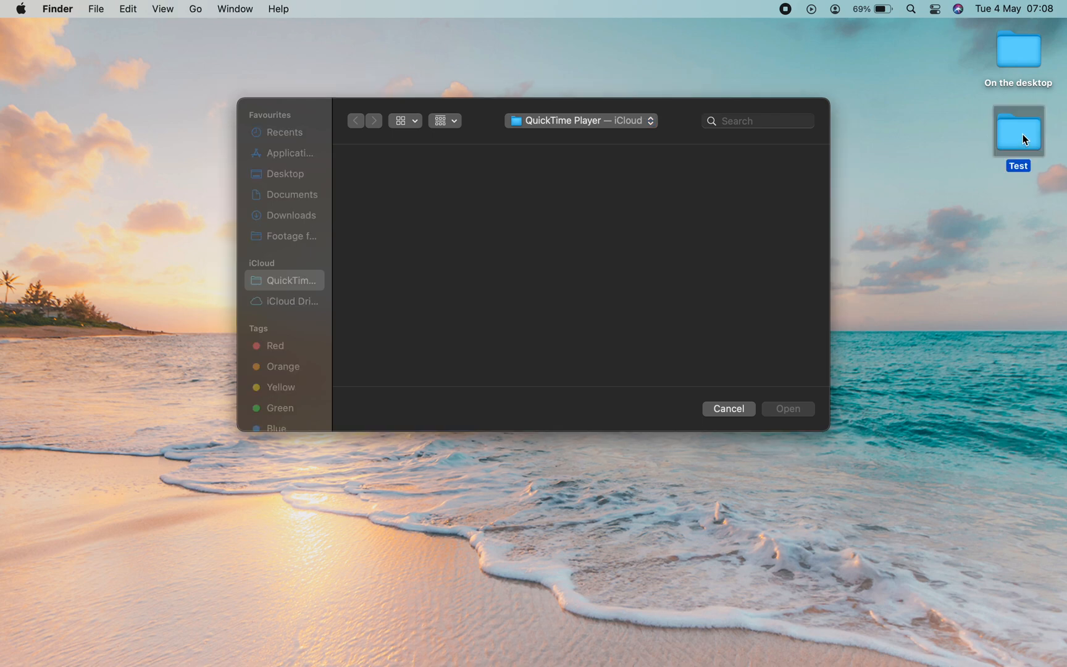
drag(1018, 131, 819, 160)
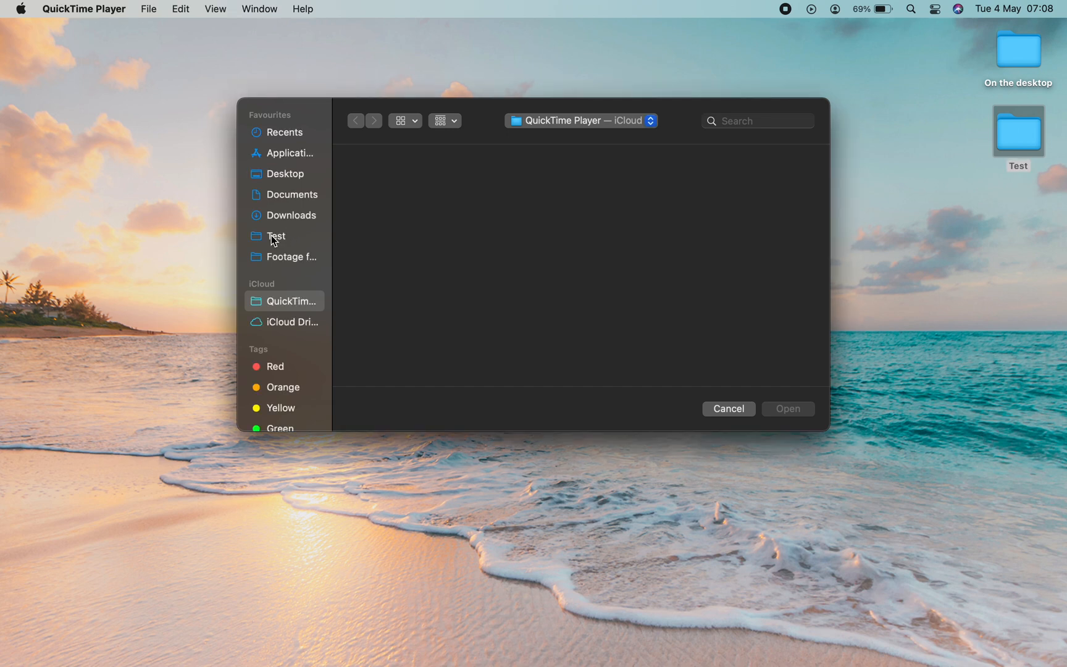
mouse_move(278, 118)
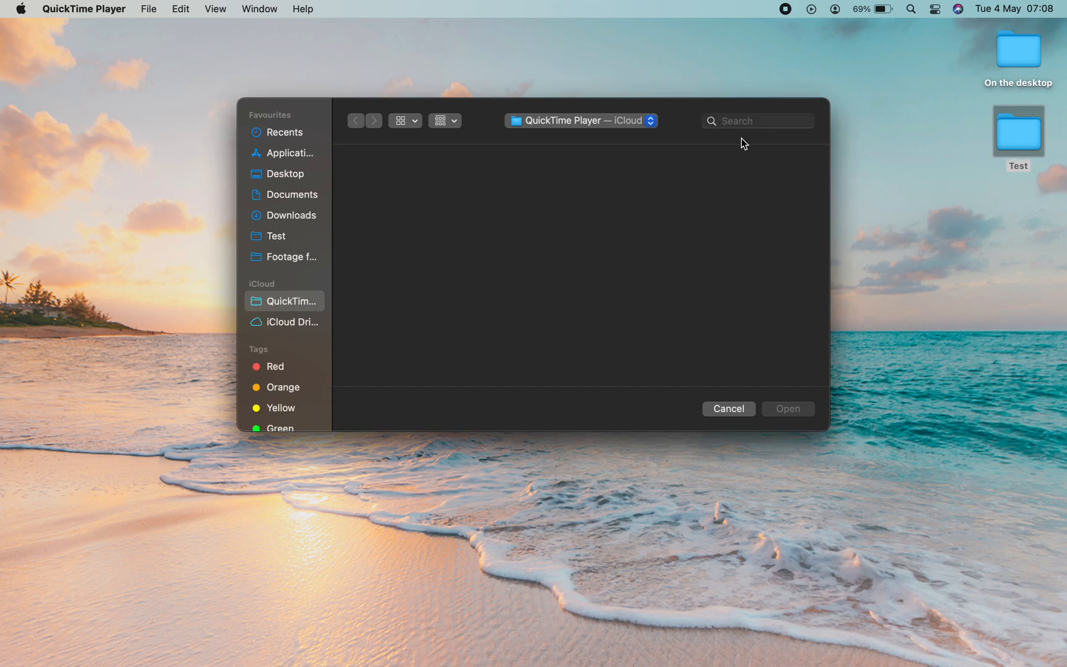
mouse_move(1032, 98)
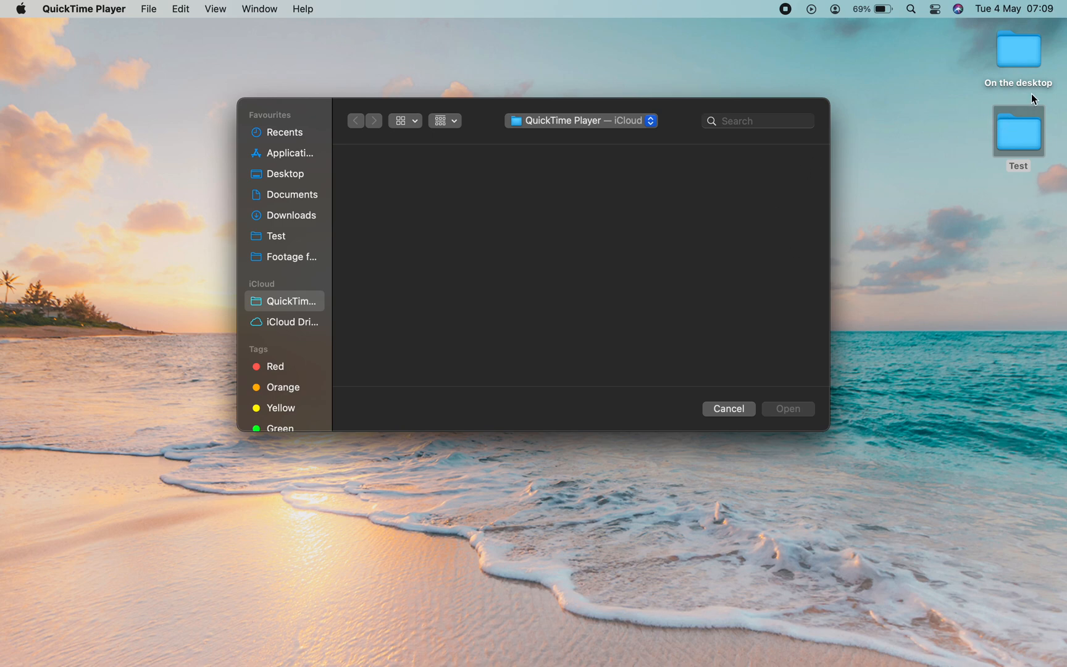
- Open the On the desktop folder and add it to the Favourites sidebar
double_click(1018, 47)
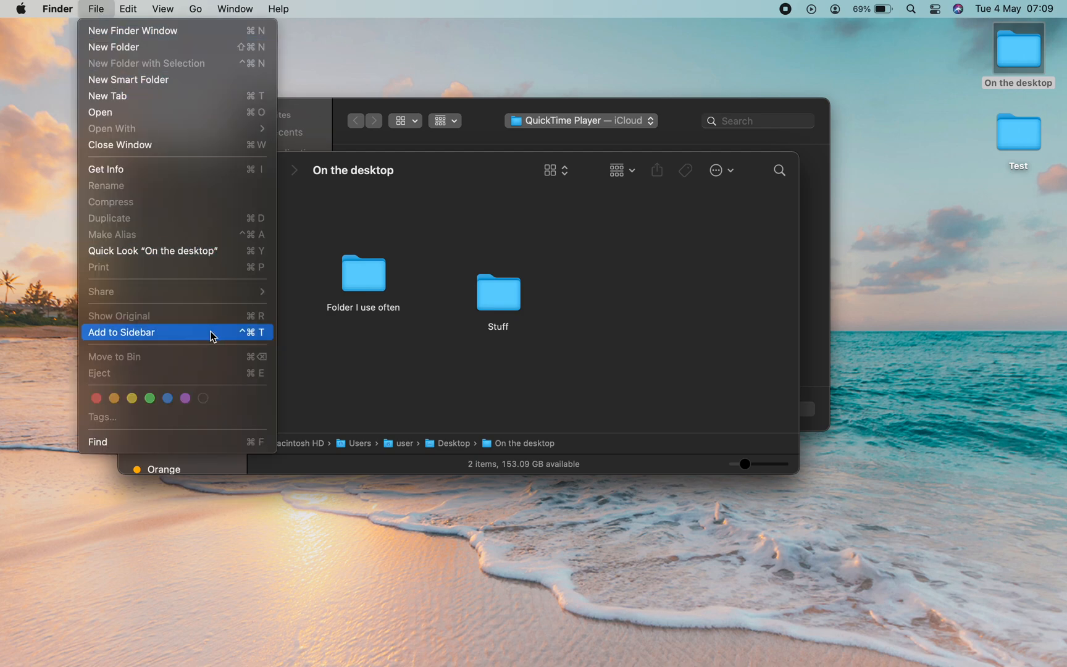
click(122, 332)
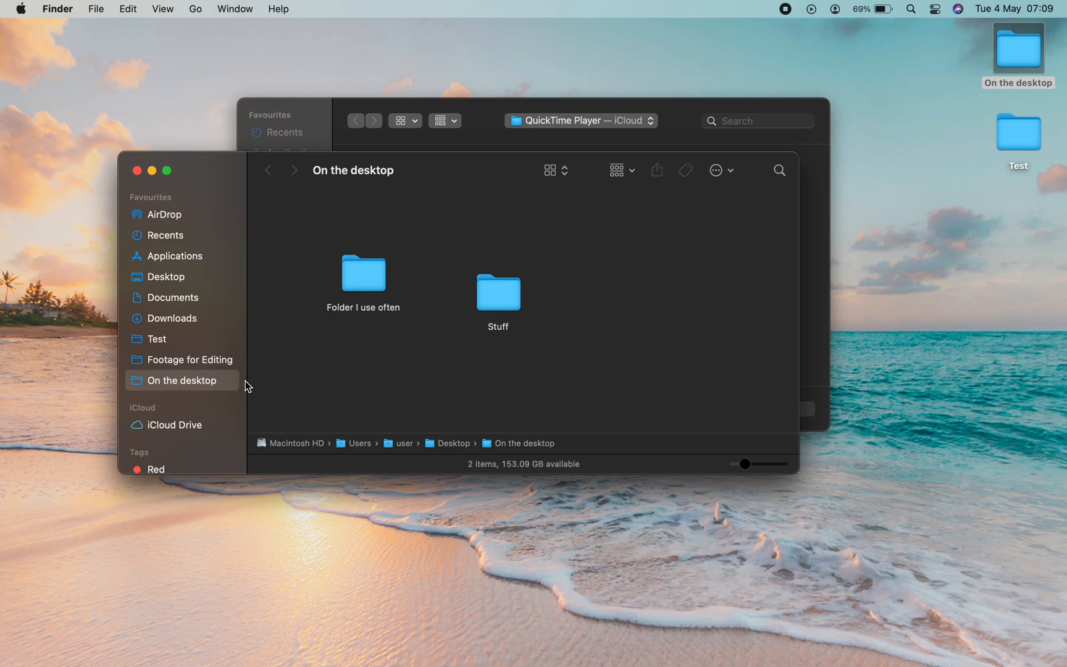
mouse_move(193, 371)
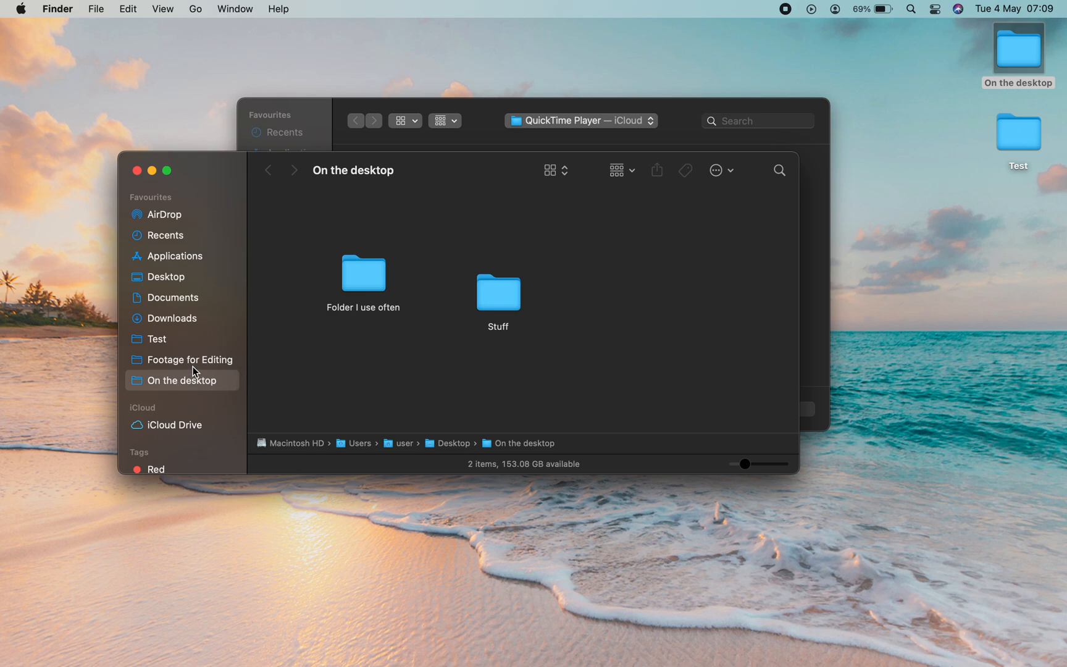
- Open Test from the Favourites sidebar and remove it from there
click(157, 339)
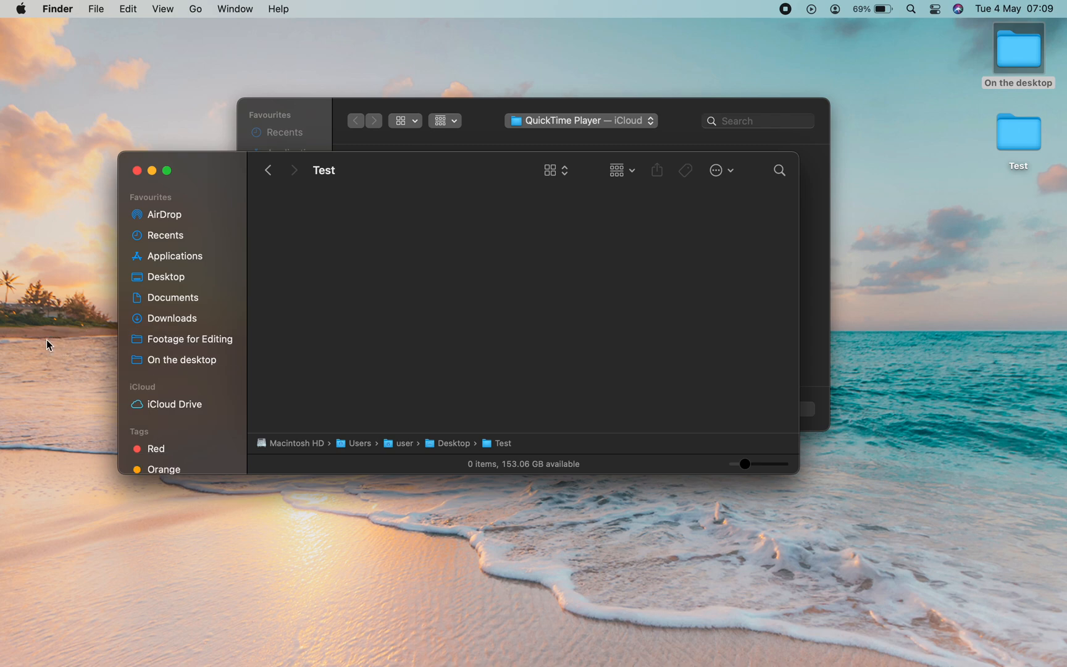
mouse_move(179, 367)
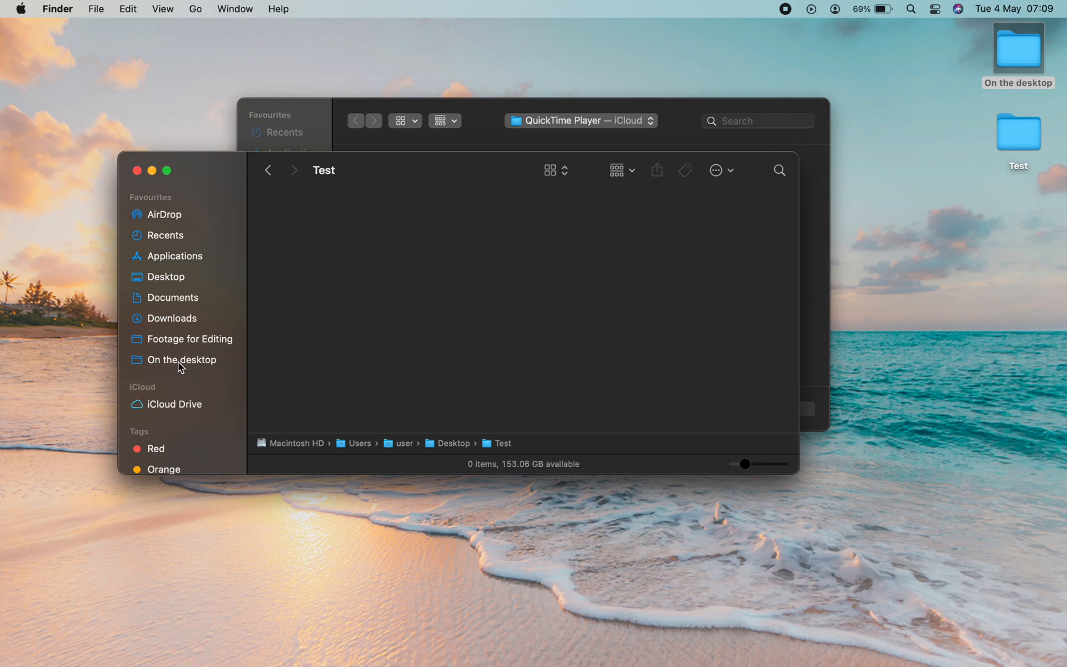
- Remove the On the desktop favourite from the sidebar via its context menu
click(181, 360)
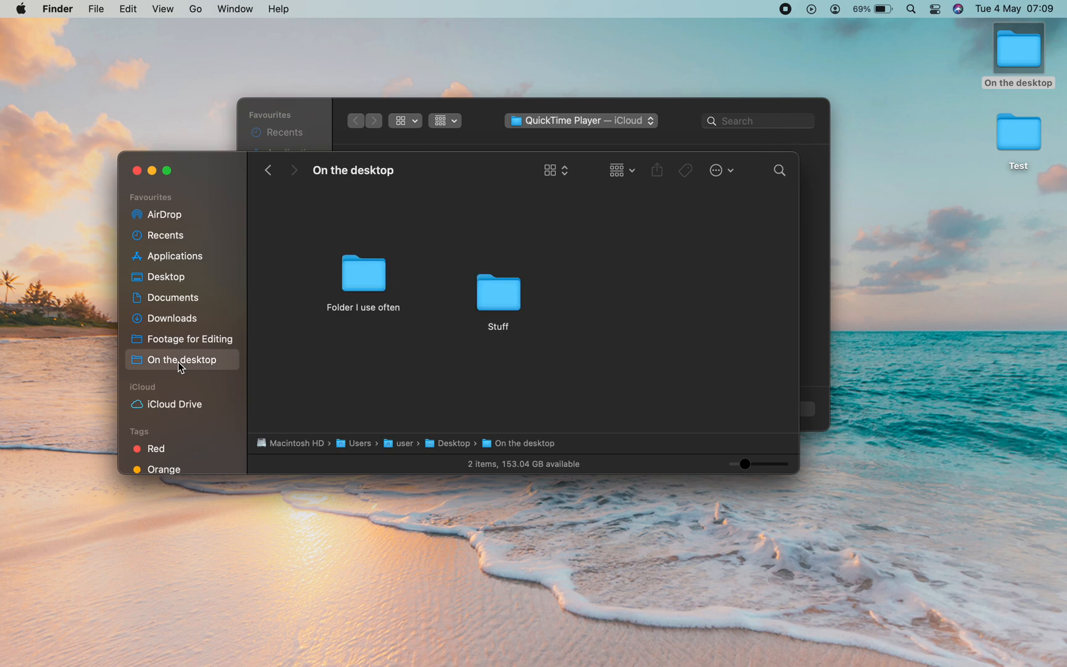
right_click(181, 360)
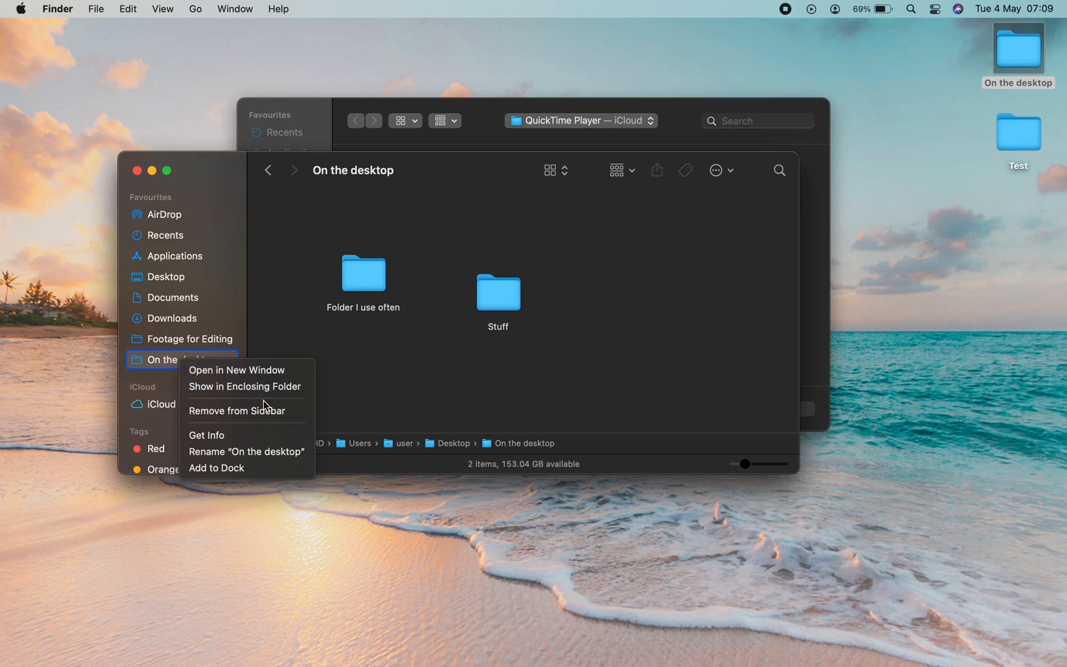
click(238, 410)
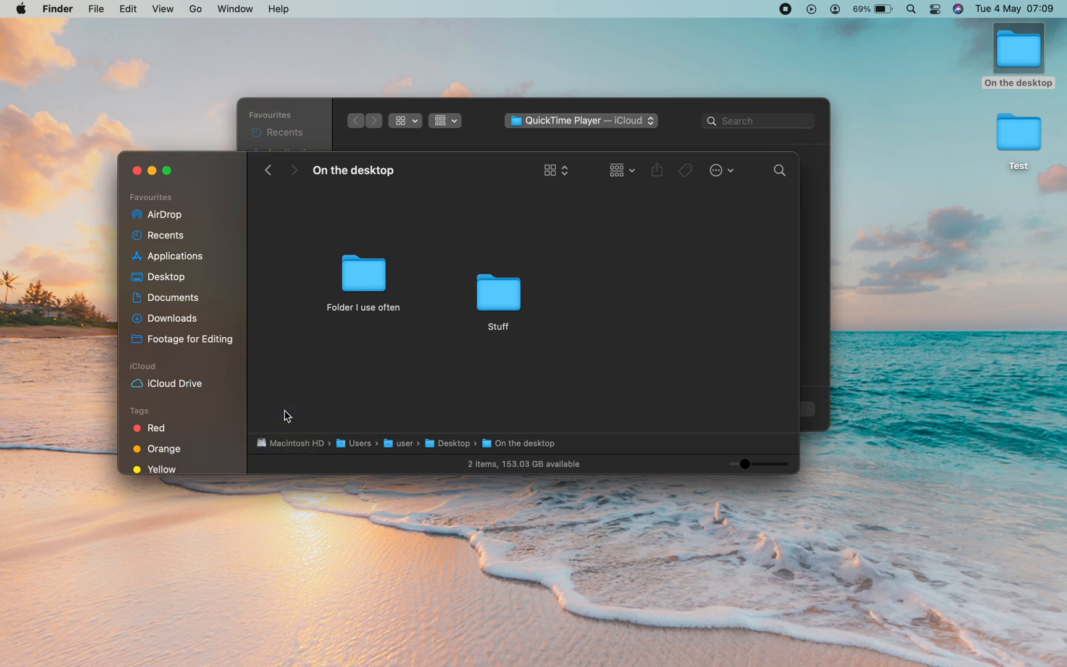